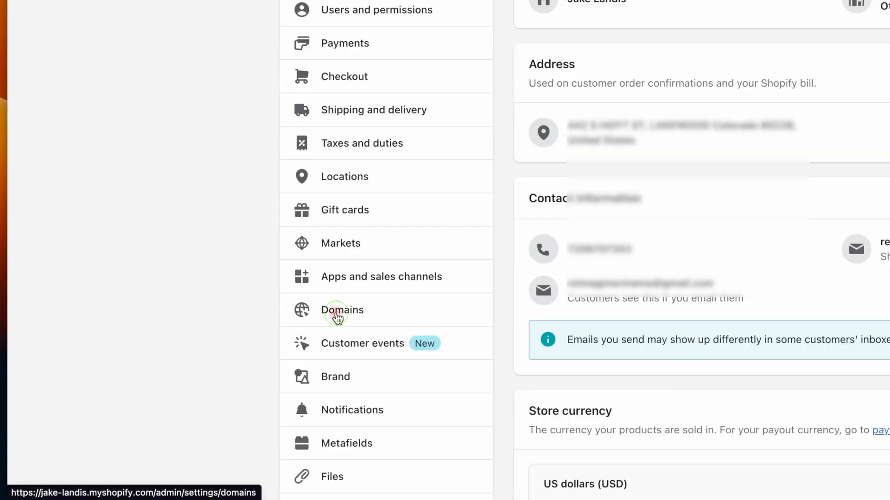
# Open the Domains page in the Shopify store settings
pyautogui.click(342, 310)
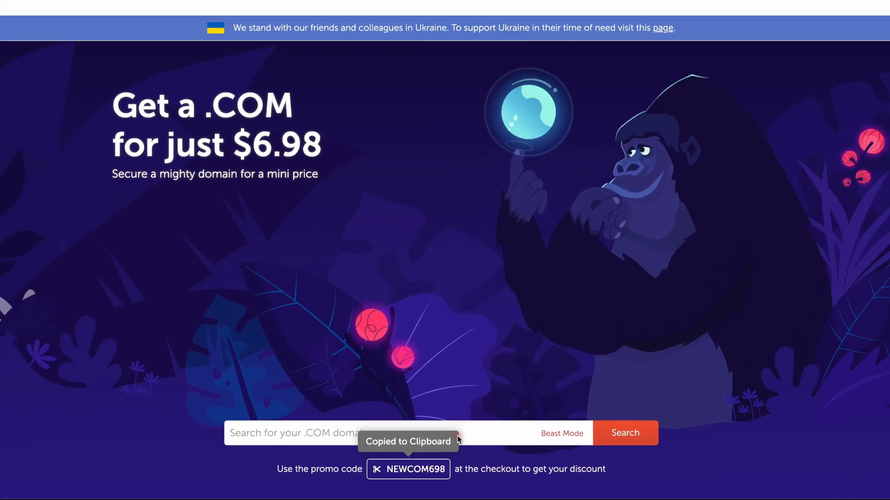
# Search for a domain name and add jacoble-ads.com to the cart, making two items
pyautogui.write('jacob')
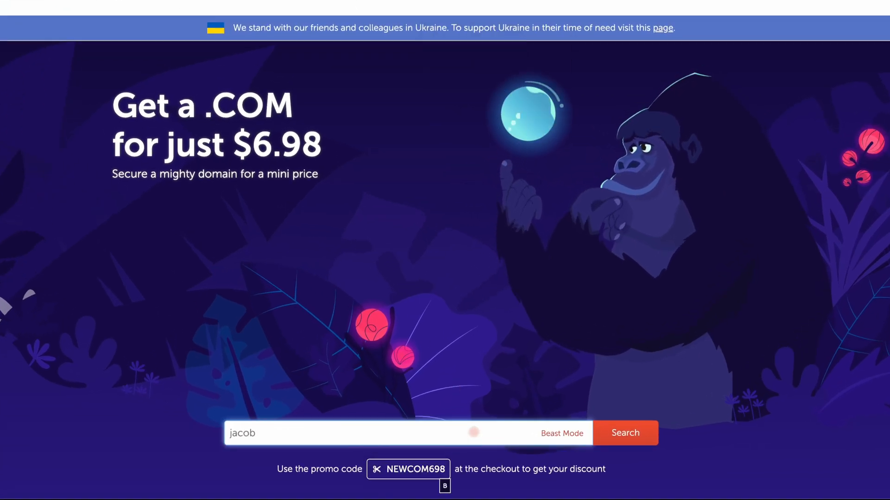
pyautogui.click(625, 434)
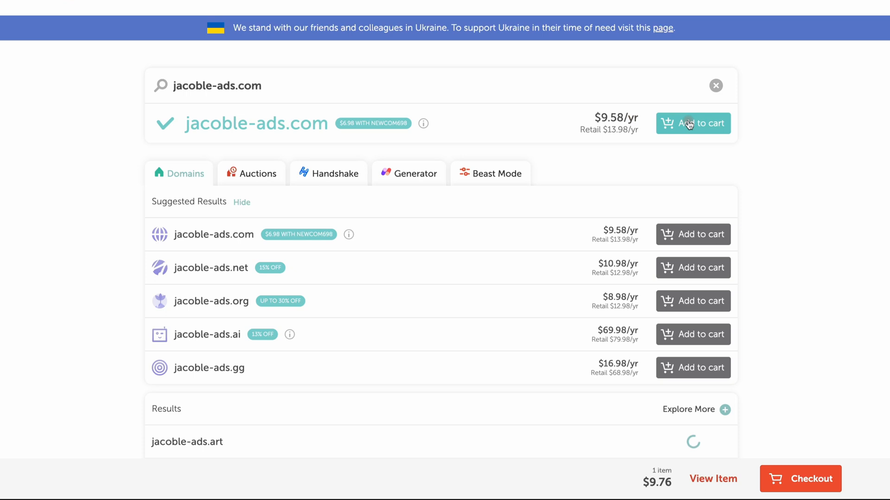
pyautogui.click(693, 123)
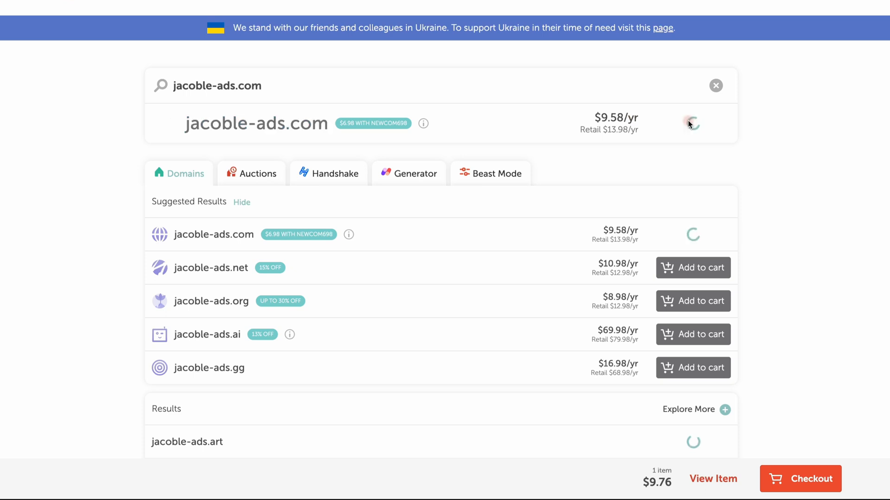
pyautogui.click(693, 124)
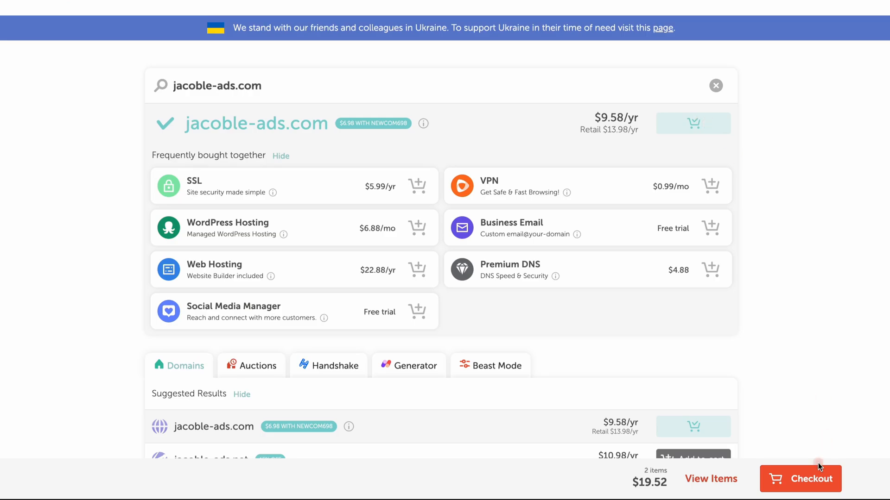
# At checkout, paste and apply promo code NEWCOM698, which requires logging in first
pyautogui.click(816, 491)
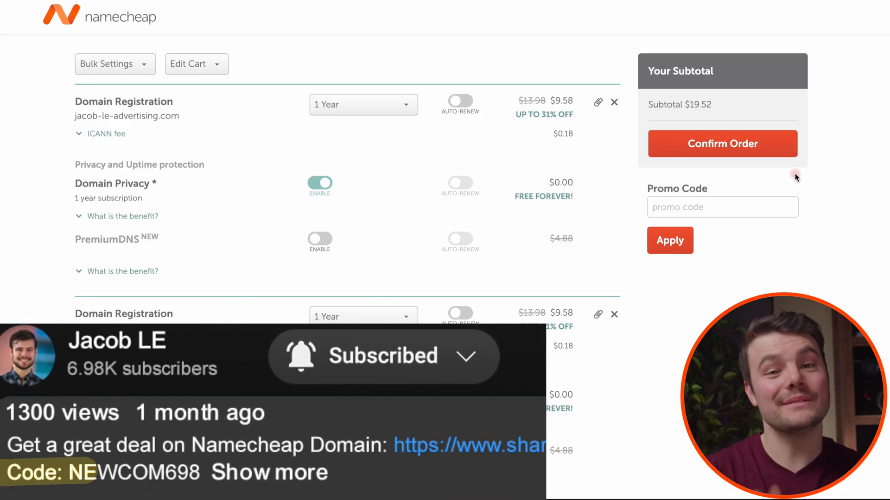
pyautogui.click(723, 207)
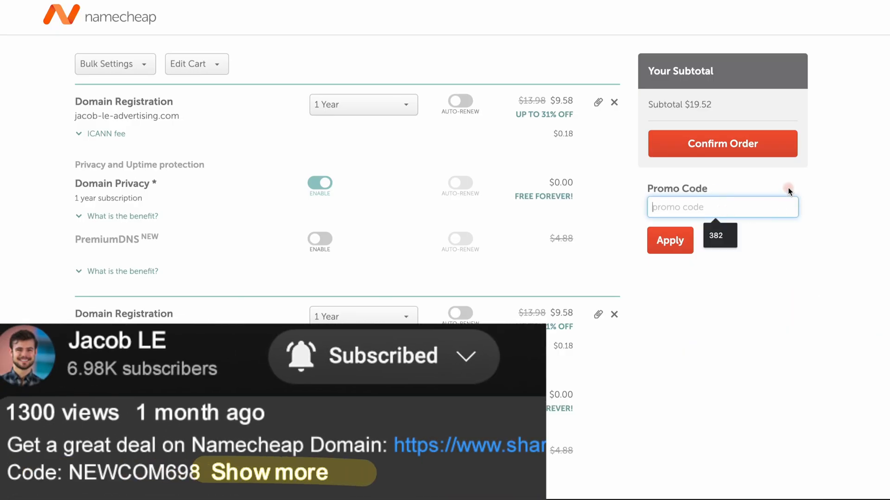
pyautogui.click(669, 240)
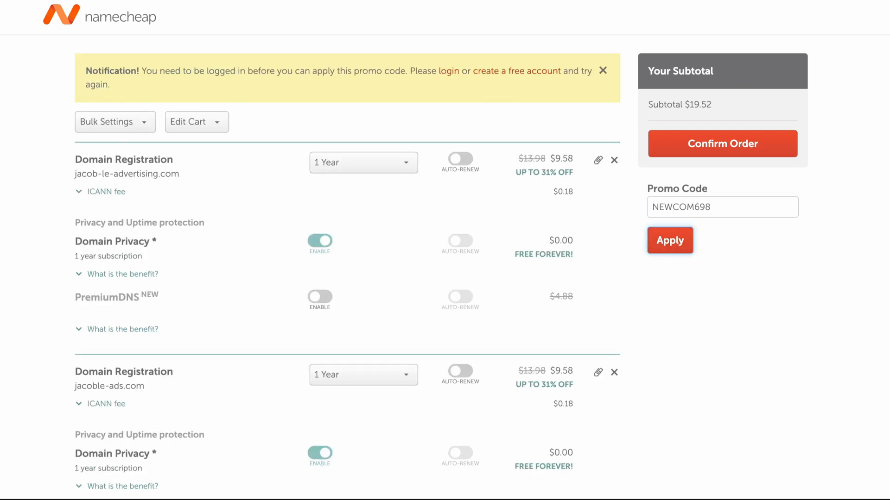
pyautogui.click(529, 71)
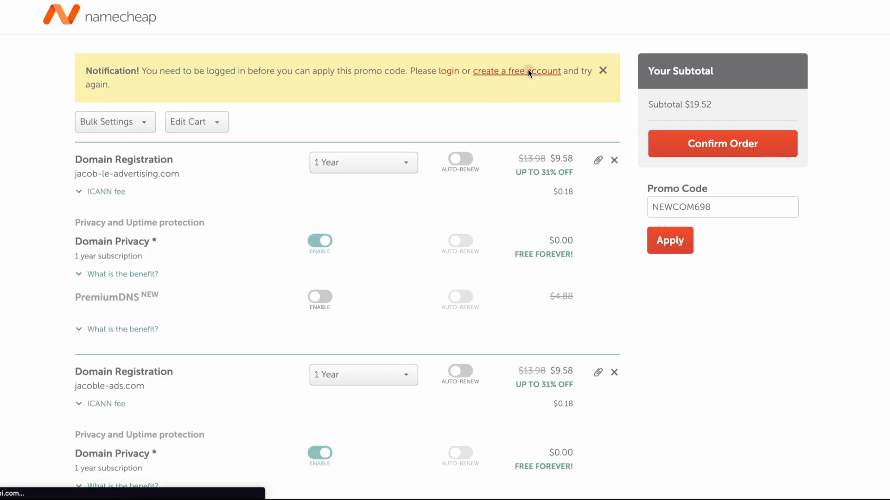
# Create a free Namecheap account with newsletter emails unchecked and return to the cart
pyautogui.click(517, 70)
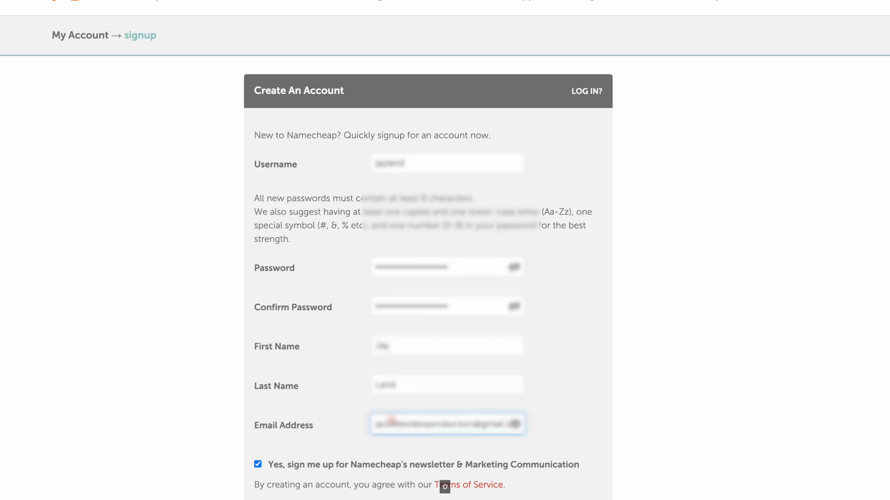
pyautogui.scroll(-3)
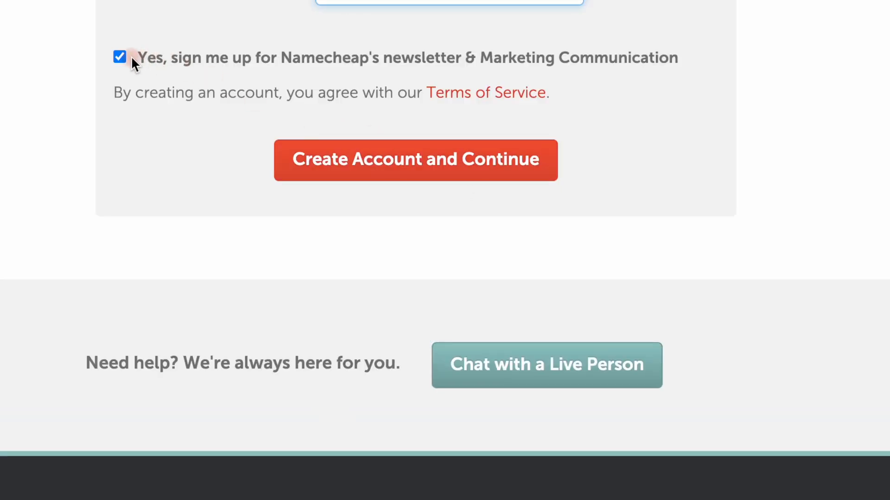
pyautogui.click(119, 57)
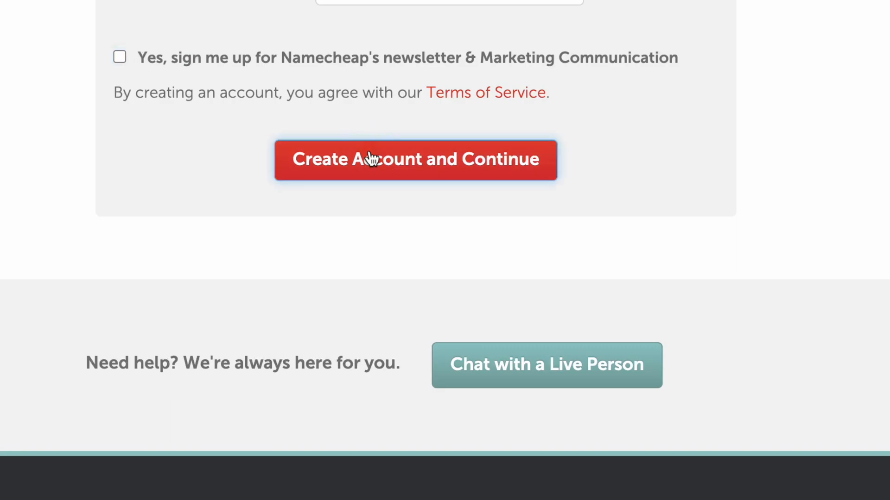
pyautogui.click(414, 159)
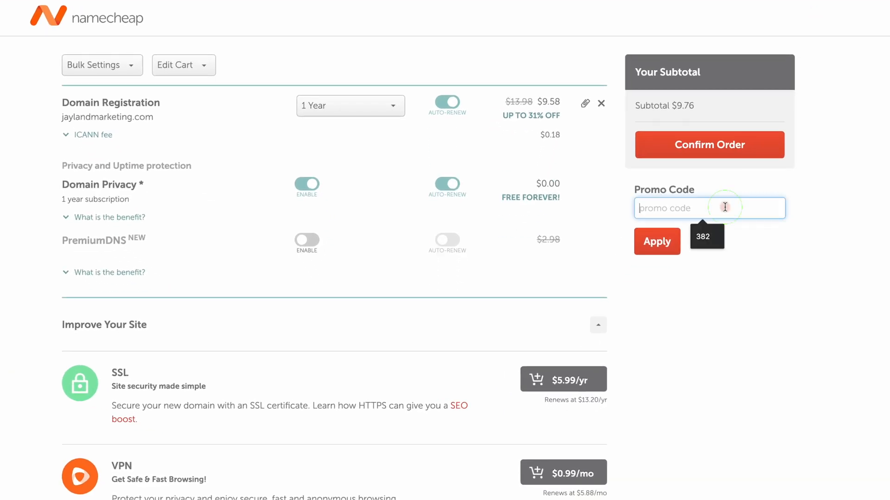
# Apply NEWCOM698 for 50% off jaylandmarketing.com ($7.16 subtotal) and confirm the order
pyautogui.click(656, 241)
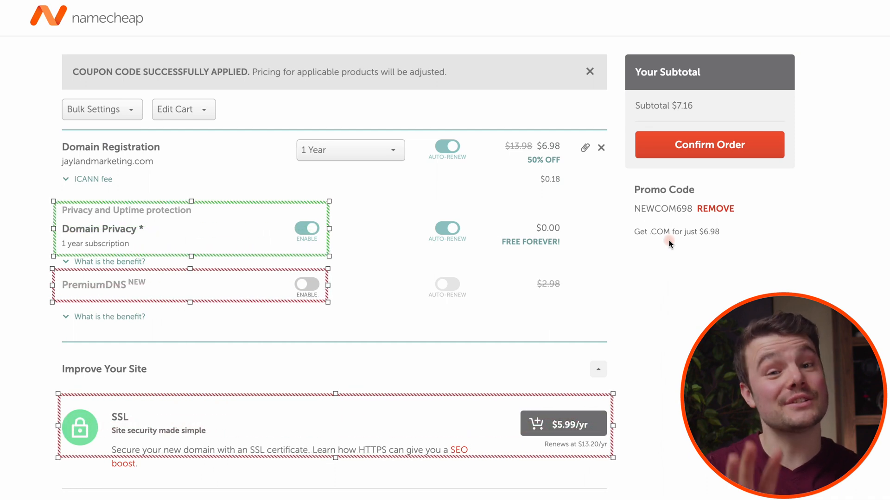
pyautogui.scroll(-3)
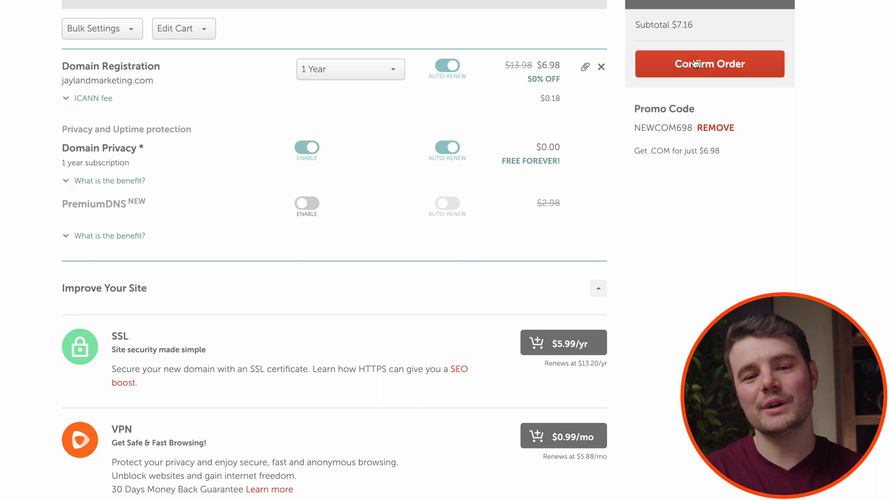
pyautogui.click(709, 64)
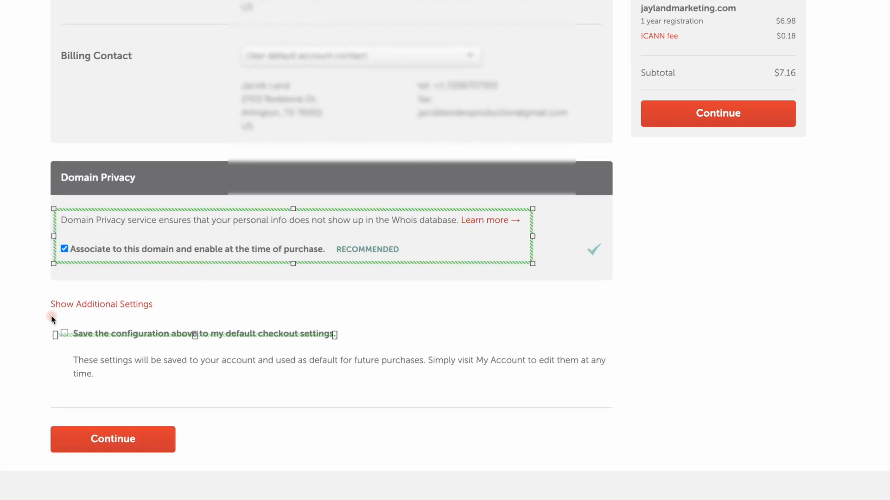
# Save default checkout settings, keep auto-renew for registration and privacy, and continue
pyautogui.click(64, 334)
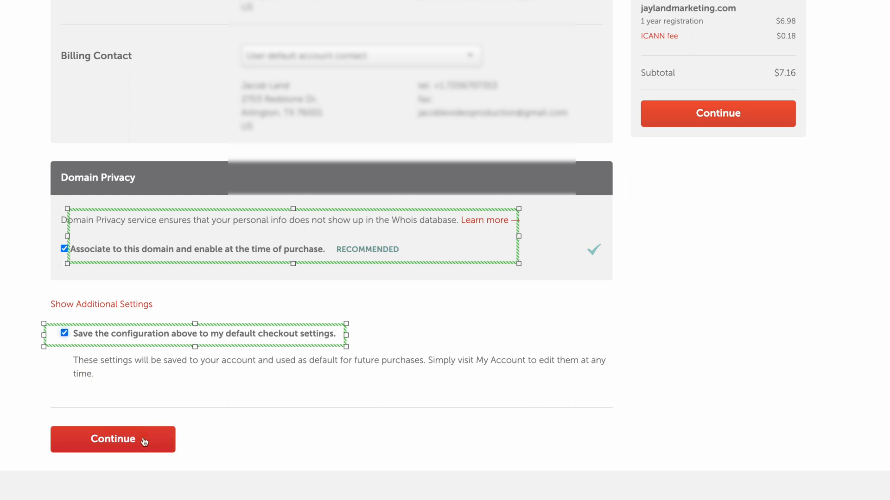
pyautogui.click(113, 439)
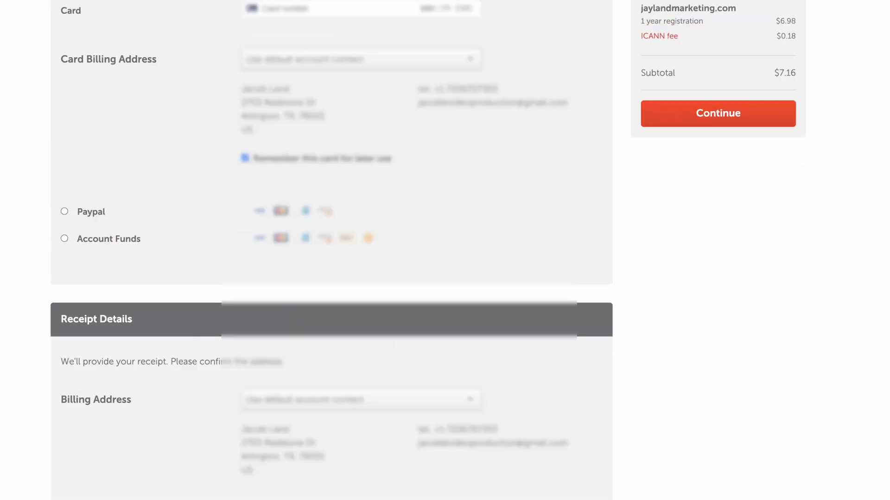
pyautogui.scroll(-3)
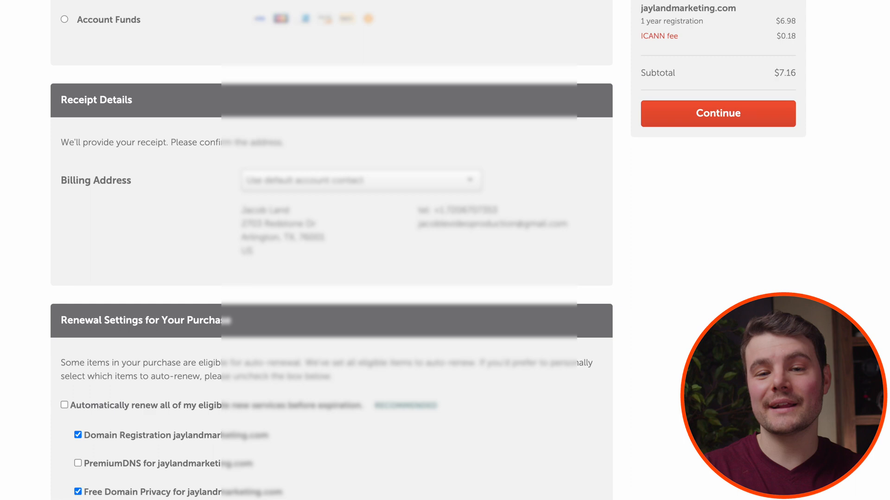
pyautogui.scroll(-3)
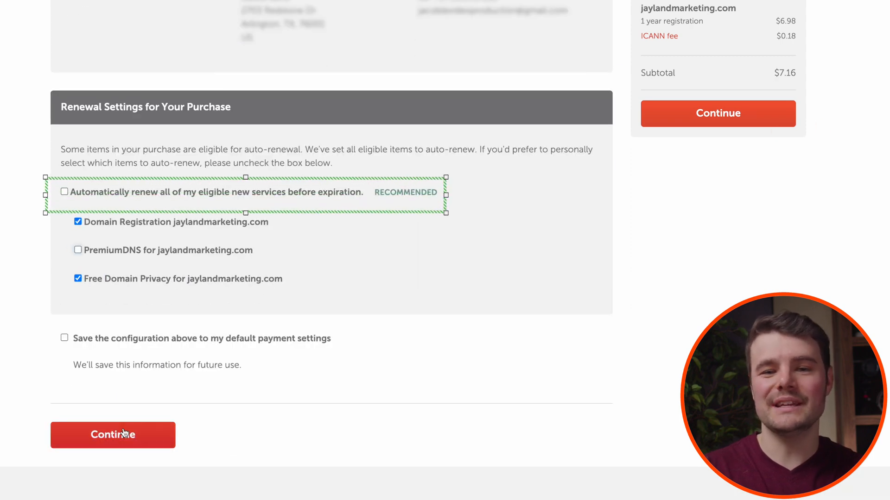
pyautogui.click(112, 435)
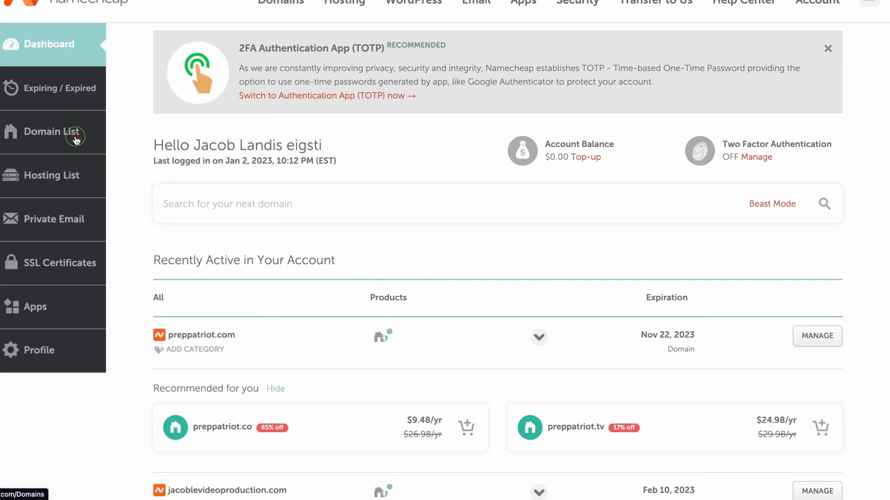
# Open Domain List and manage jacob-le.co, reaching its Advanced DNS records
pyautogui.click(51, 133)
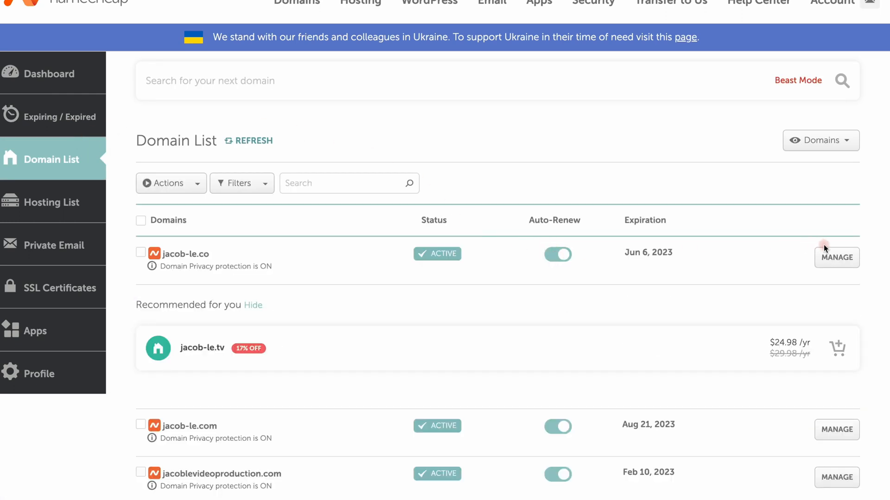
pyautogui.click(836, 257)
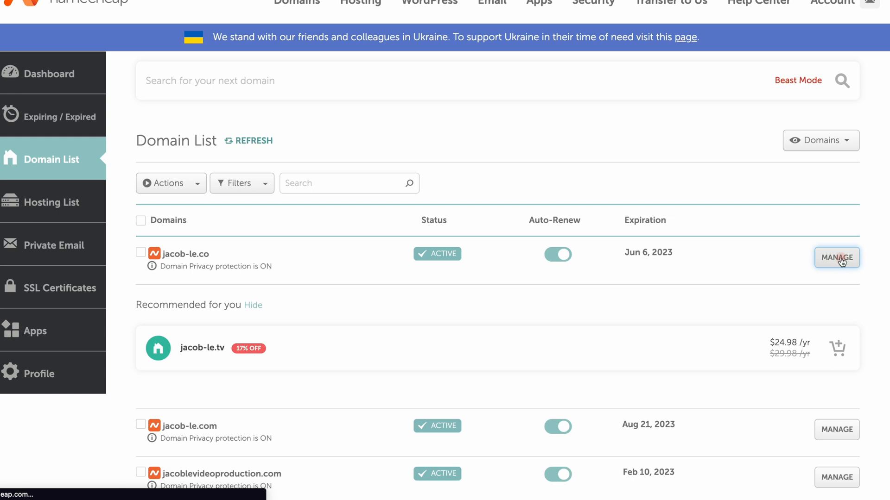
pyautogui.click(836, 258)
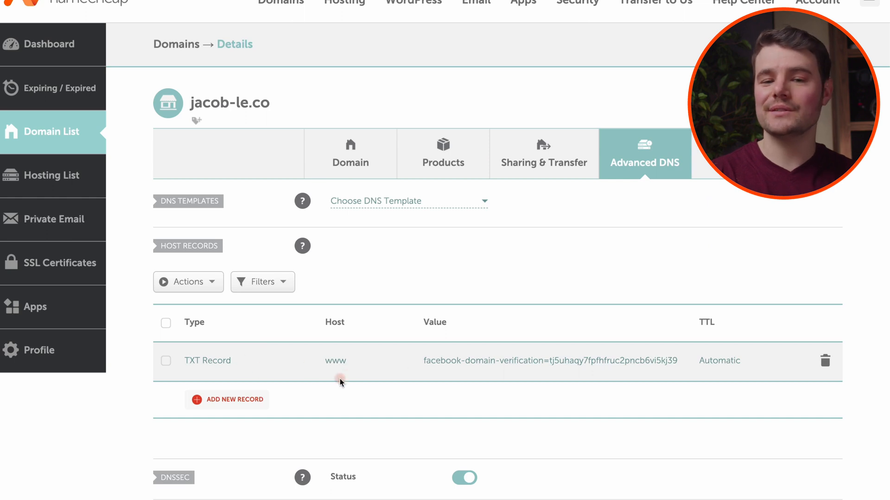
pyautogui.moveTo(330, 389)
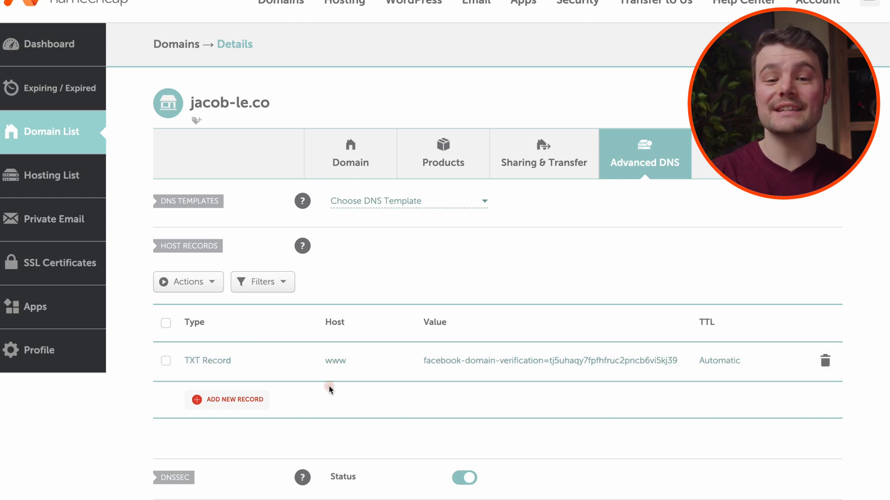
# Add and save an A record for jacob-le.co: host @, value 23.227.38.65
pyautogui.click(227, 400)
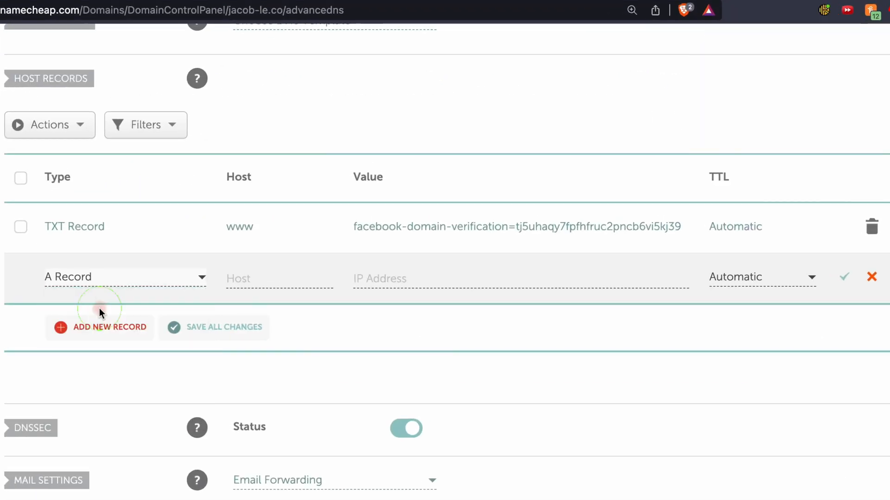
pyautogui.write('@')
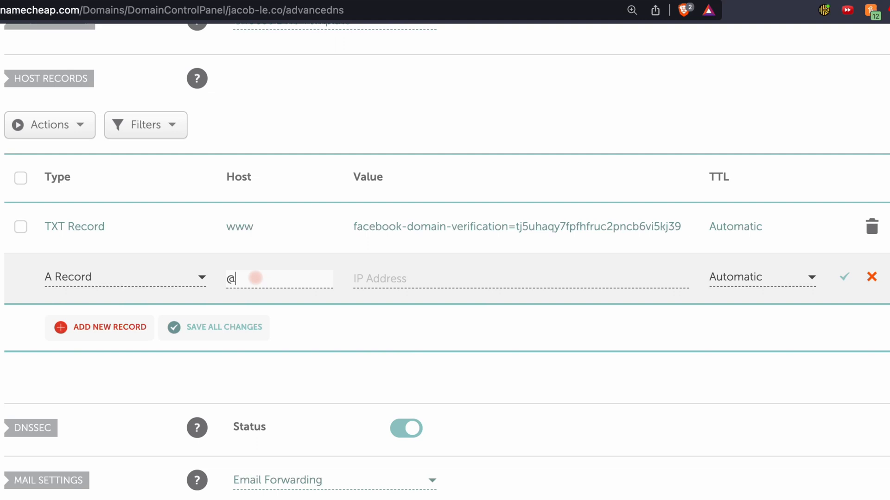
pyautogui.write('23.227.38.65')
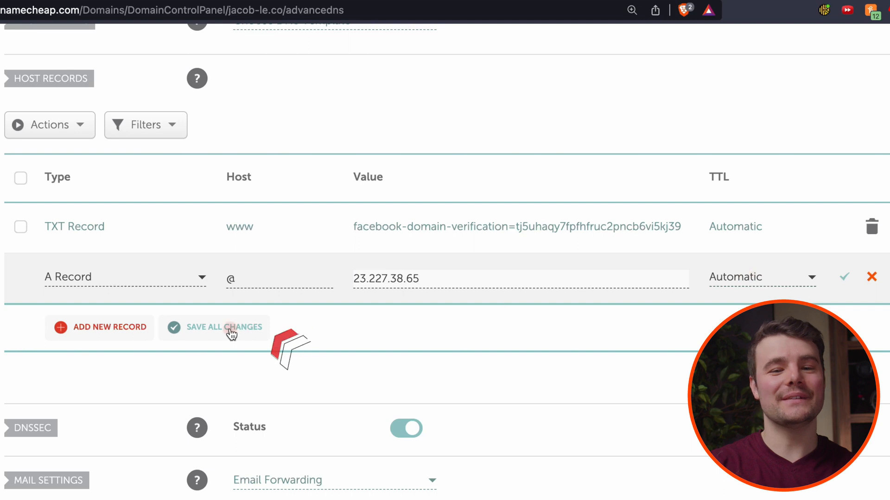
pyautogui.click(229, 328)
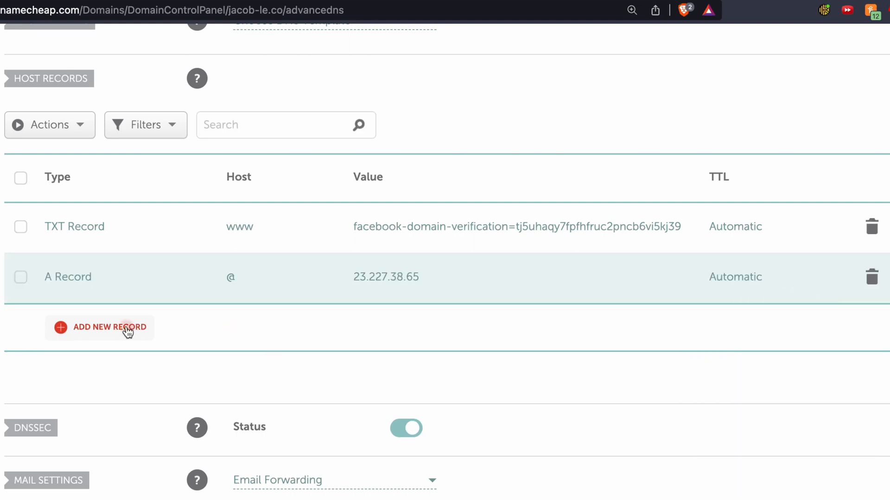
# Add a CNAME record for host www pointing to shops.myshopify.com
pyautogui.click(108, 328)
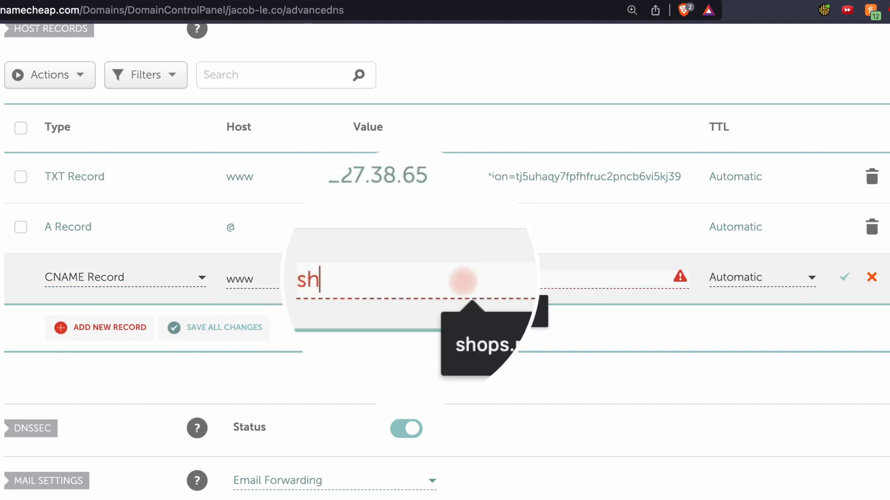
pyautogui.write('ops.myshopi')
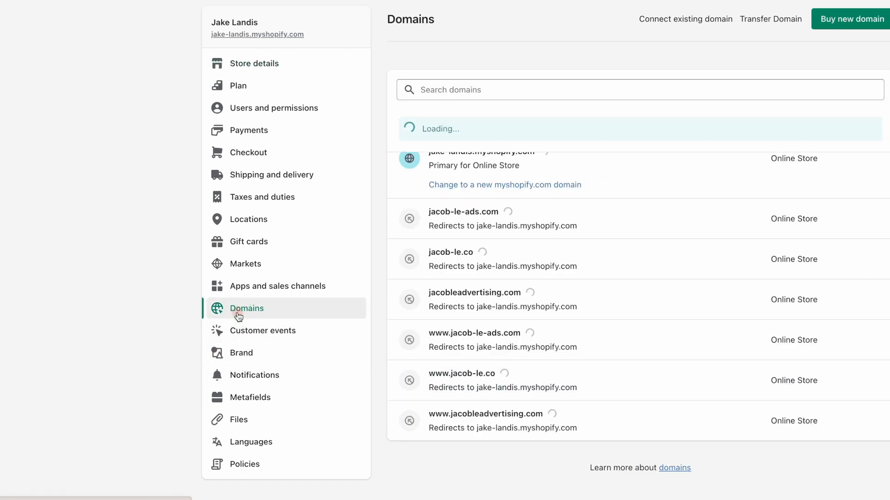
# Connect existing domain jacob-le.co in Shopify and view its DNS setup instructions
pyautogui.click(685, 19)
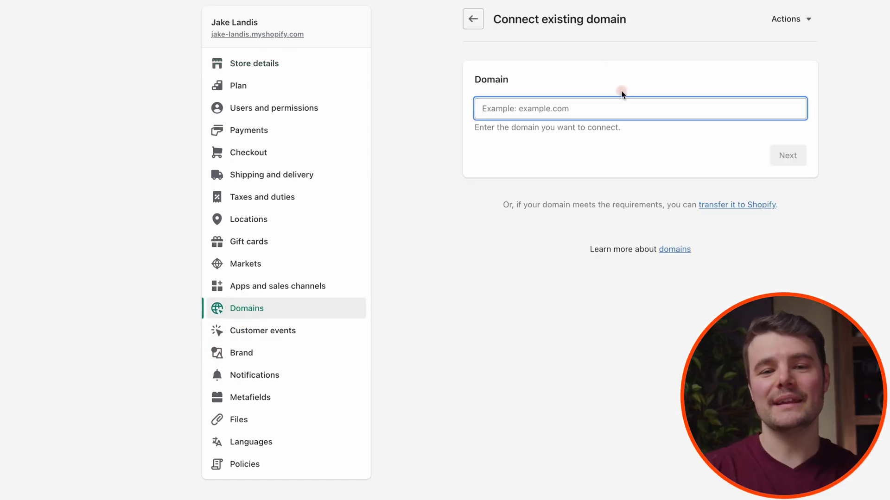
pyautogui.write('jacob-le.co')
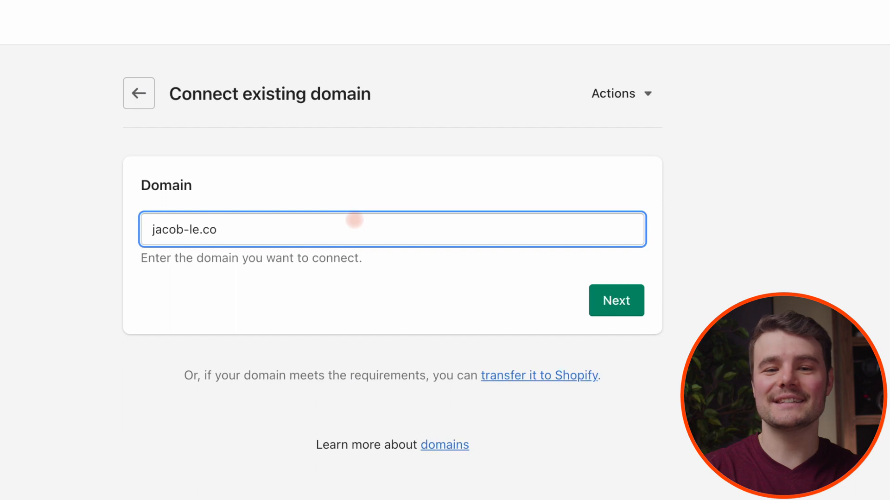
pyautogui.click(617, 300)
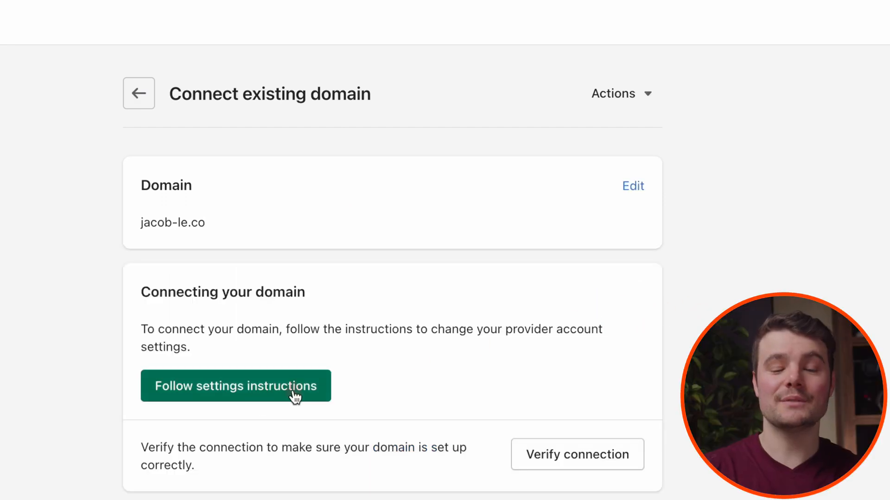
pyautogui.click(577, 454)
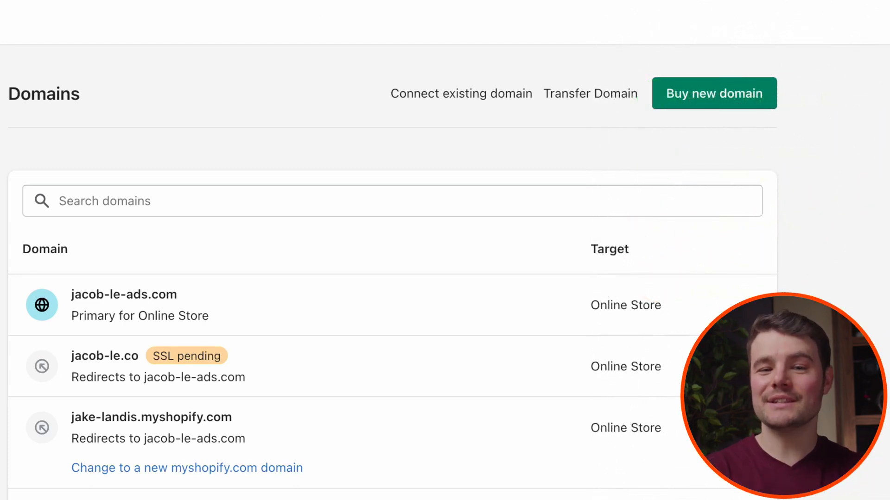
# Open the jacob-le.co domain details, which show Namecheap management and a redirect to jacob-le-ads.com
pyautogui.click(104, 356)
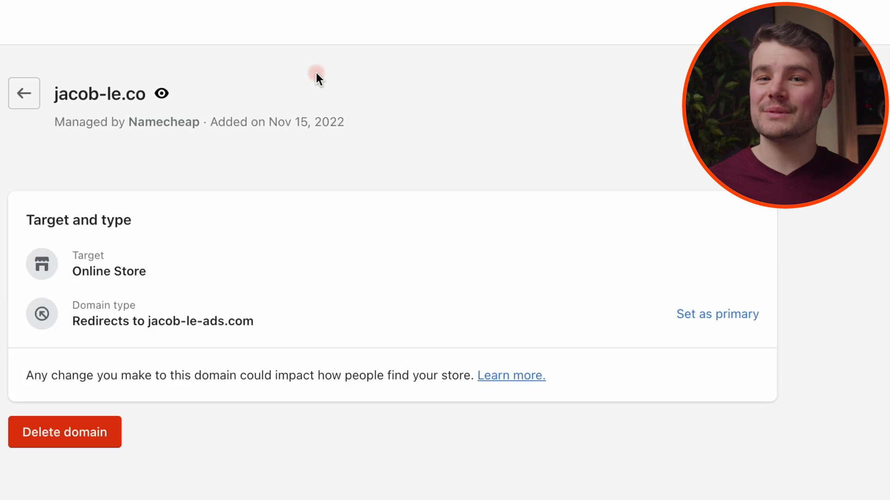